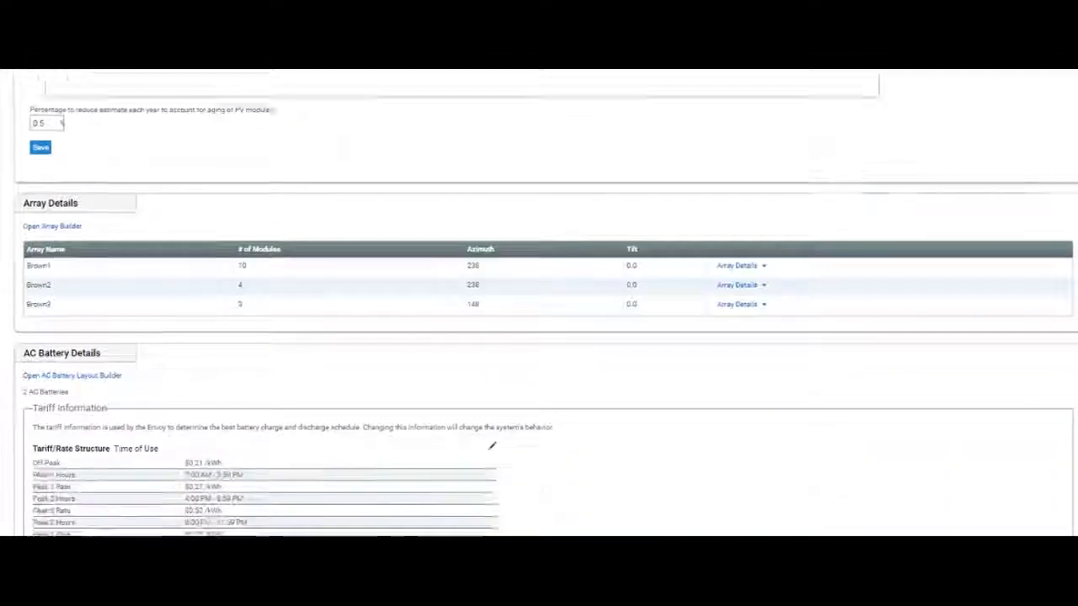
# Scroll down to the AC Battery Details section and its Tariff Information table.
pyautogui.scroll(-3)
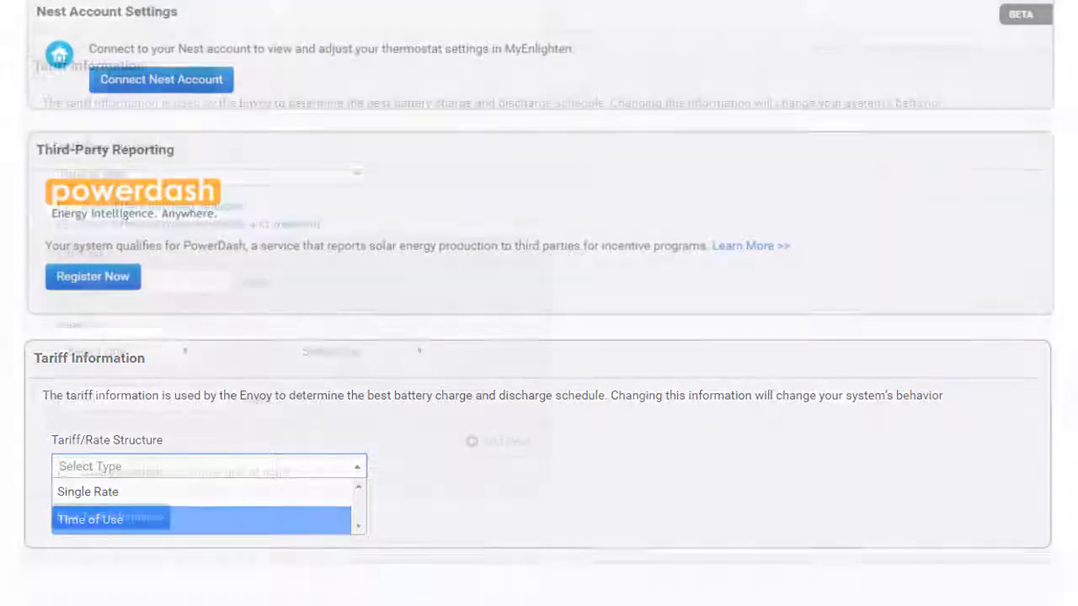
# Choose Time of Use as the tariff rate structure.
pyautogui.click(102, 517)
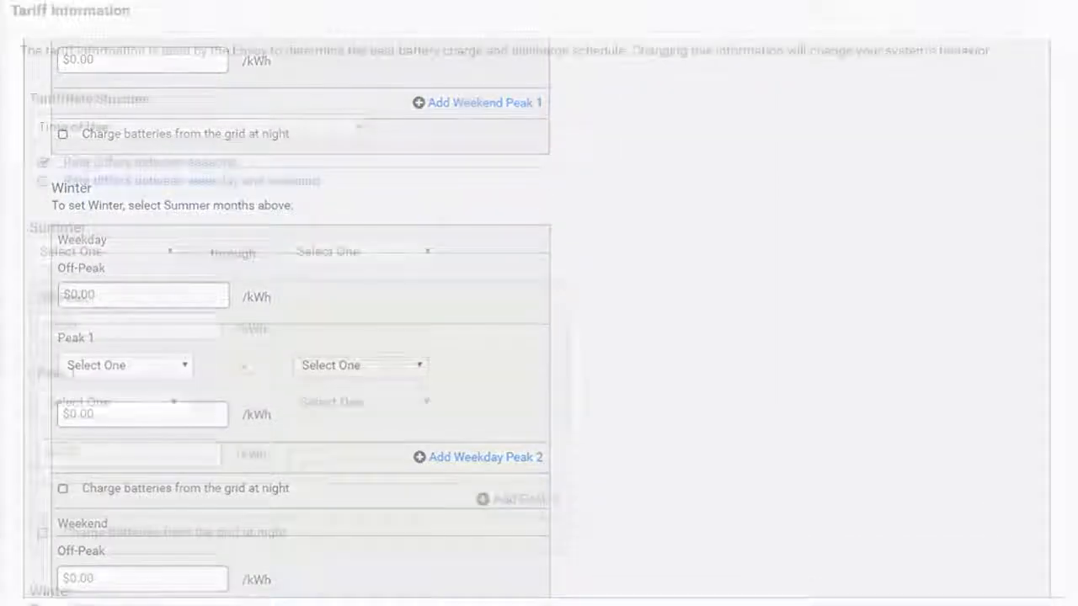
# Set the summer season months to June through September.
pyautogui.click(42, 181)
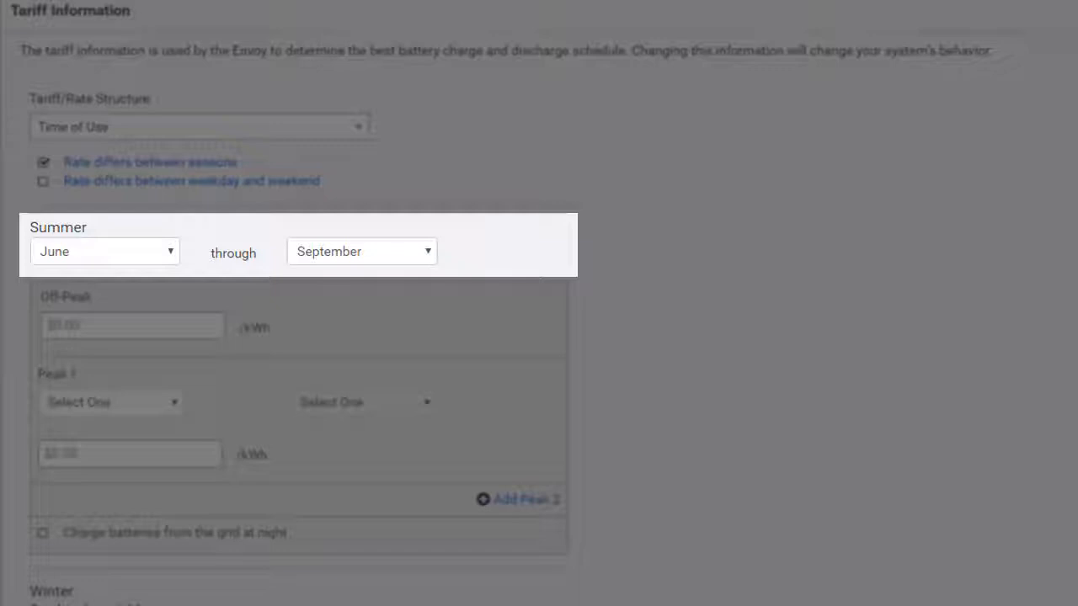
pyautogui.scroll(-3)
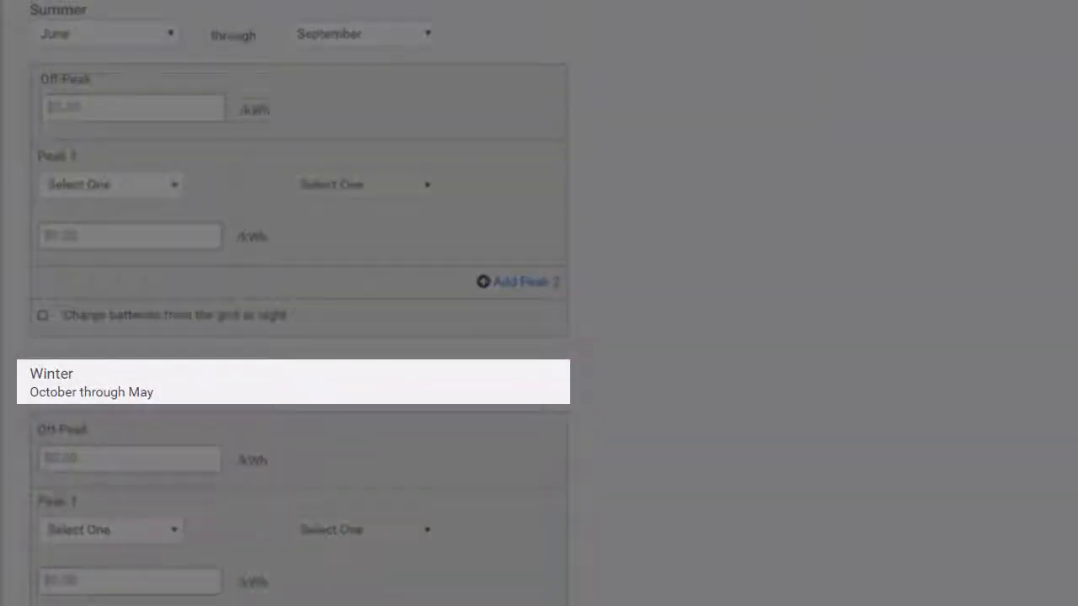
pyautogui.scroll(-3)
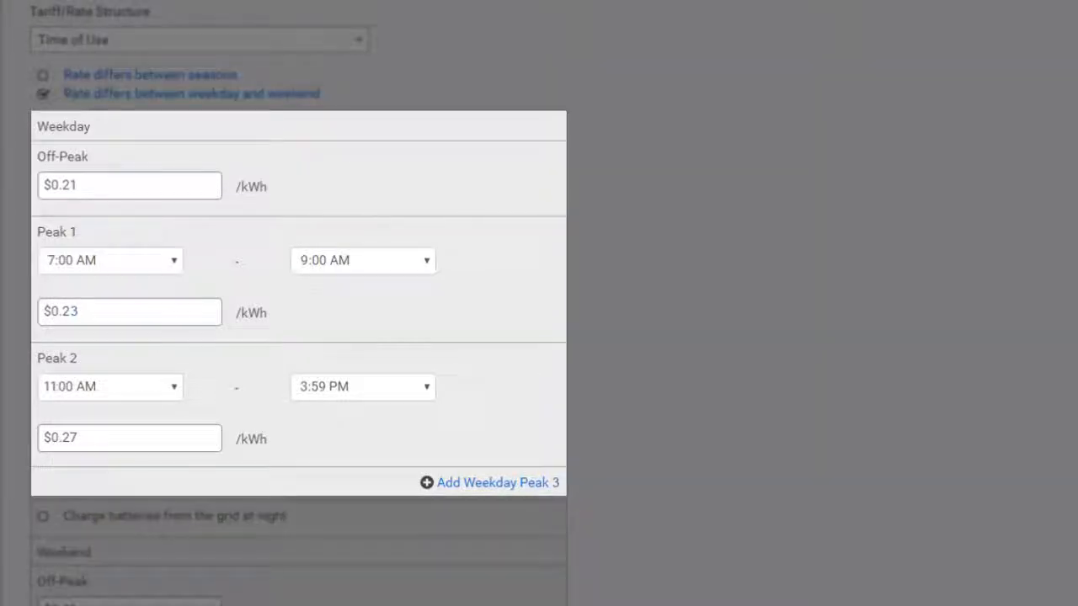
# Enter weekday off-peak $0.22, peak 7:00 AM–3:59 PM $0.27, night charging 3–6 AM, weekend off-peak $0.19.
pyautogui.scroll(-3)
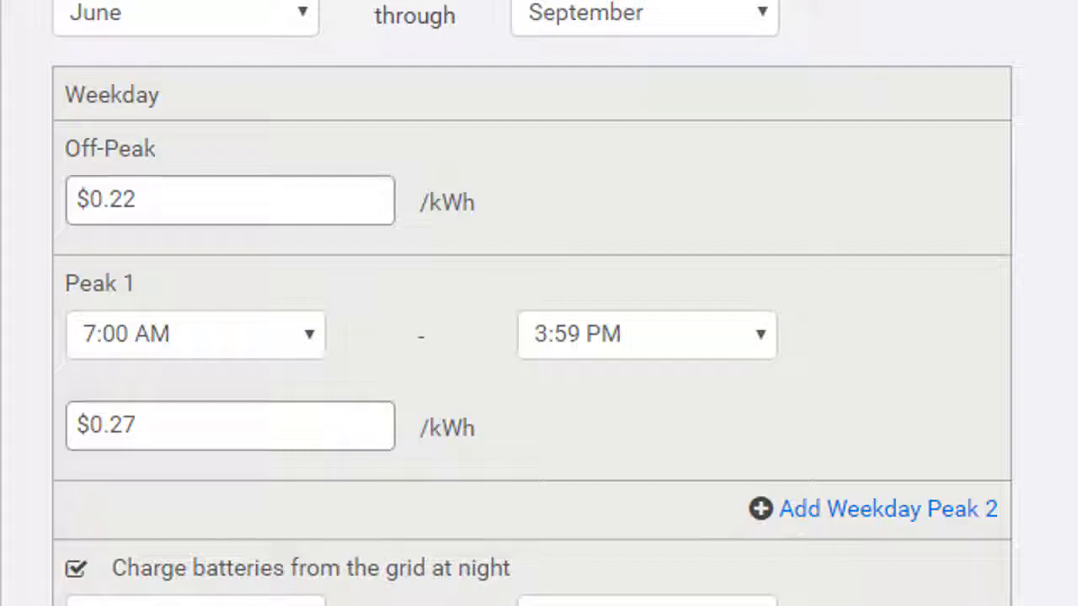
pyautogui.scroll(-3)
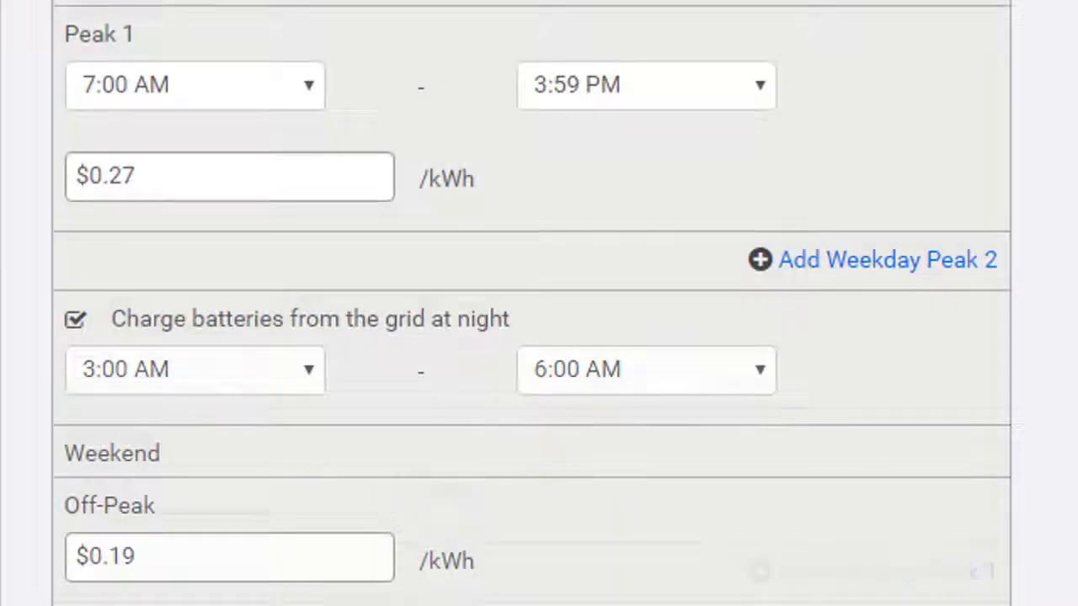
# Save the Time of Use tariff information.
pyautogui.click(77, 319)
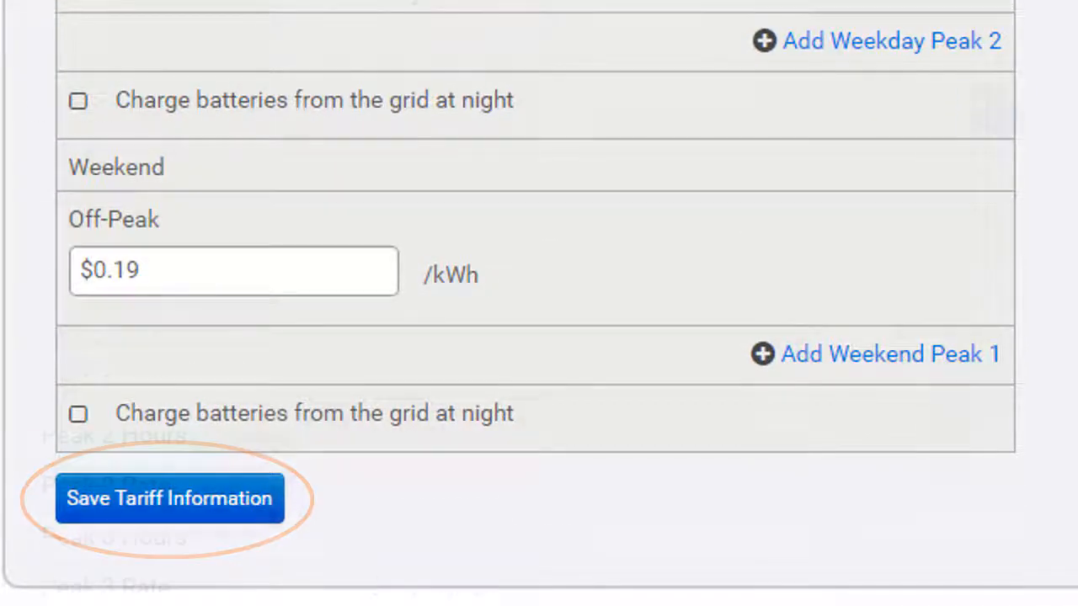
pyautogui.click(168, 501)
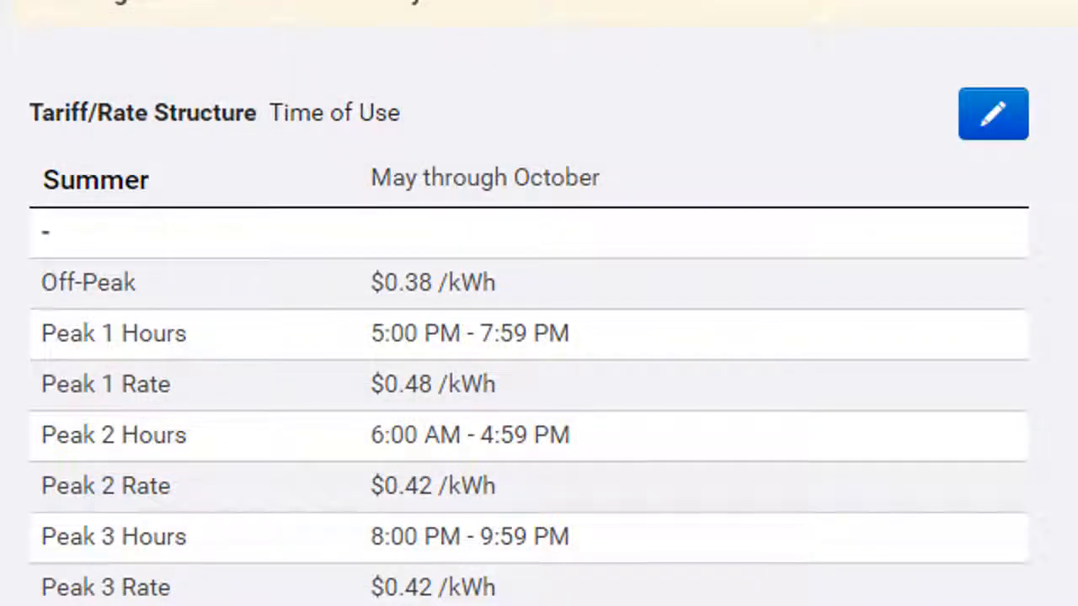